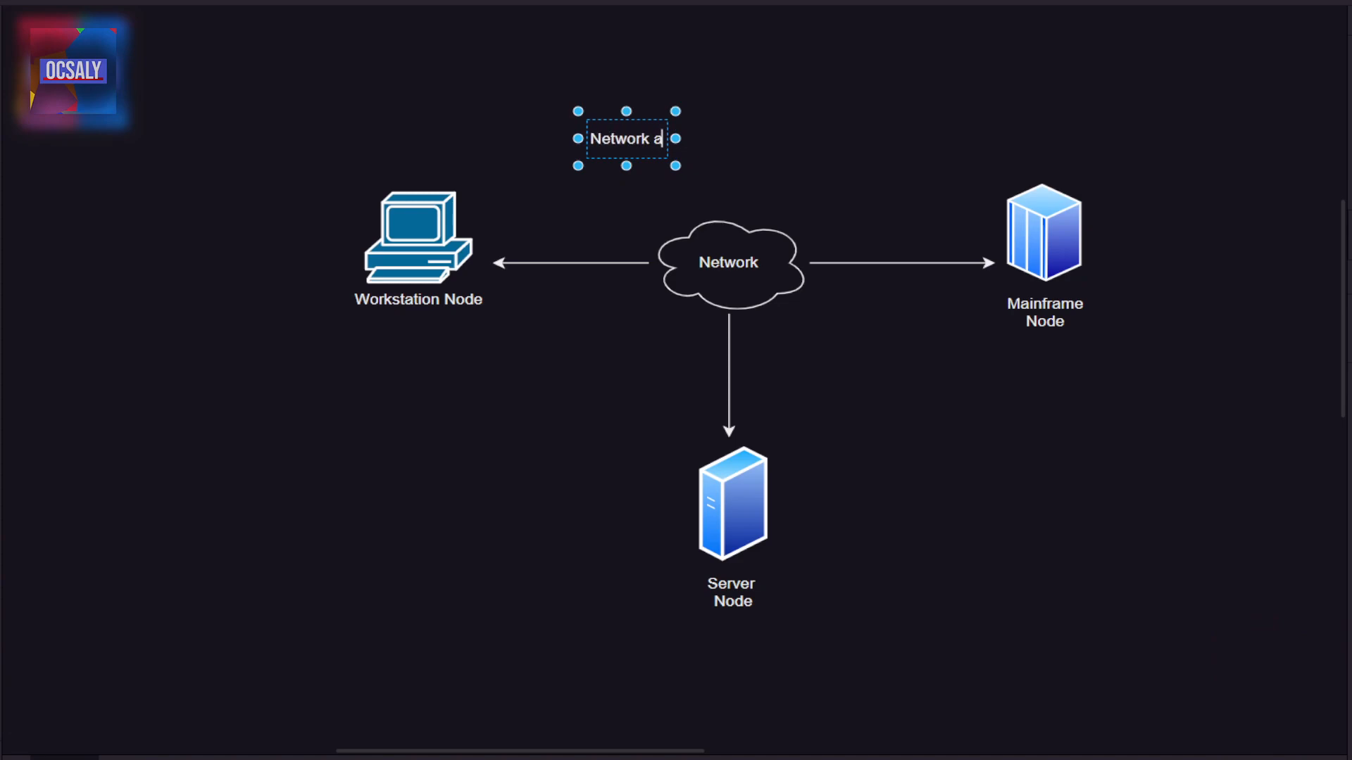
pyautogui.write('rchitecture')
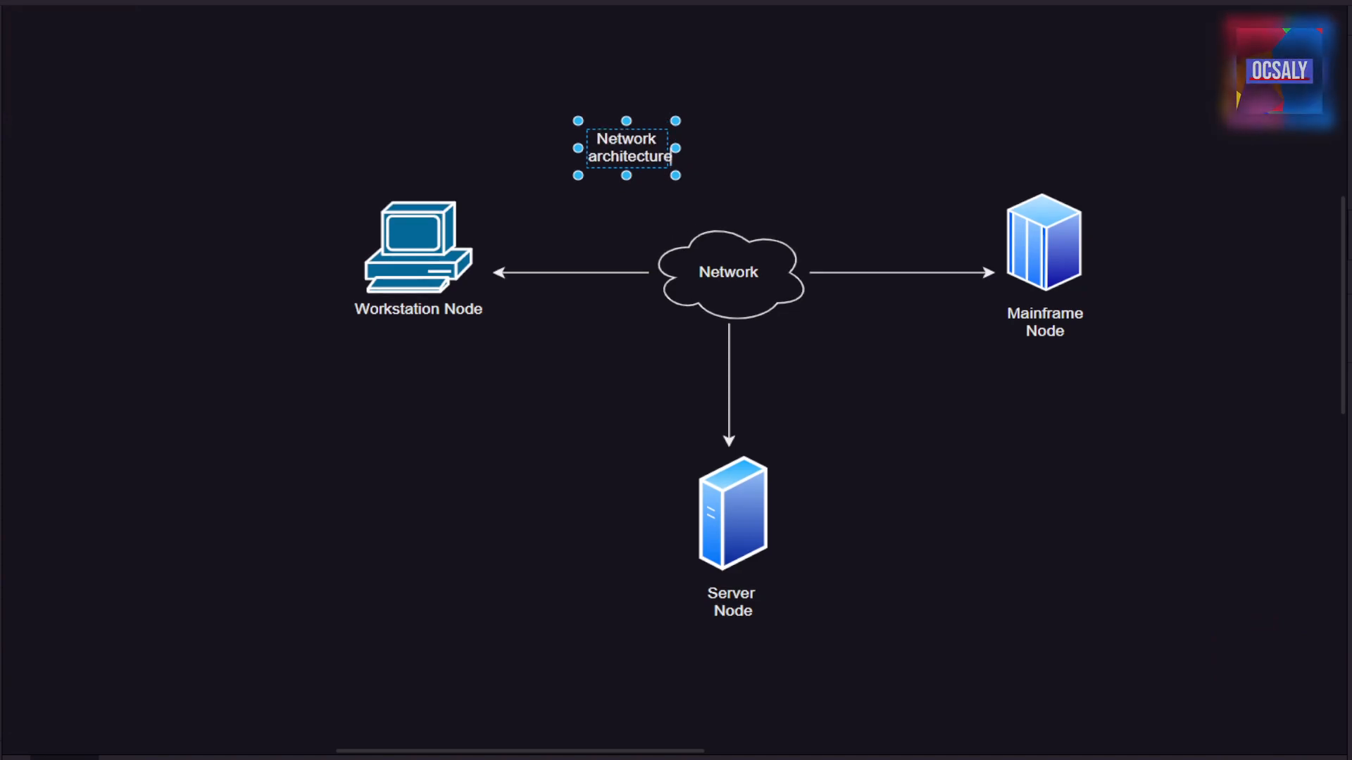
pyautogui.write('and protocols')
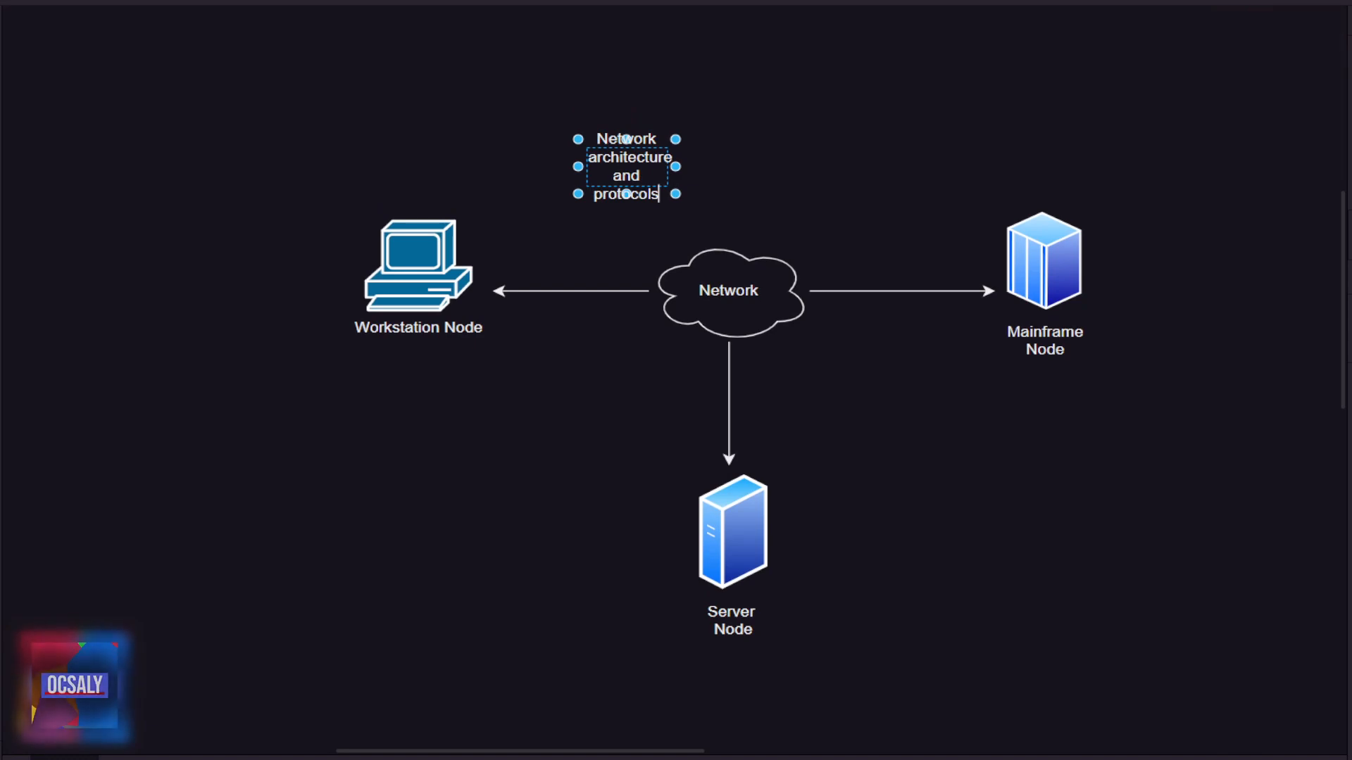